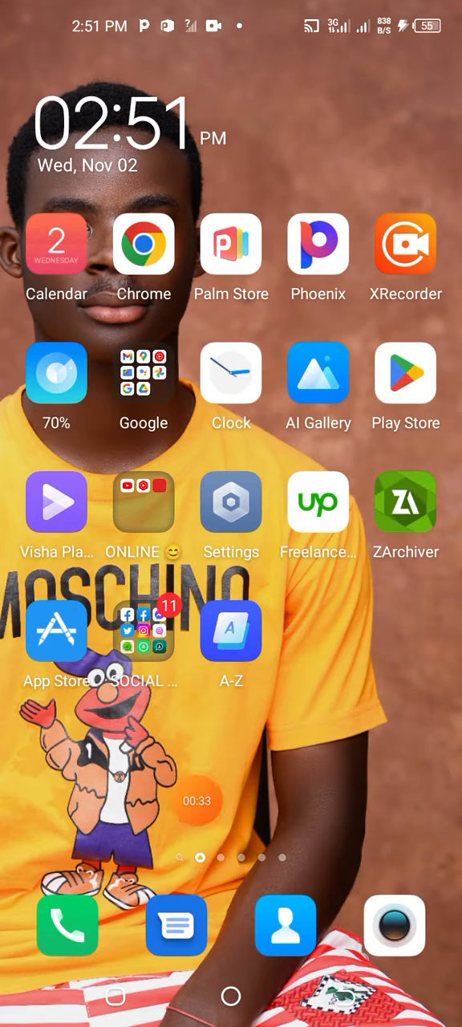
Step: Dial the MTN Zone service code *135# on SIM 1 from the Phone app
{"action": "left_click", "coordinate": [67, 925]}
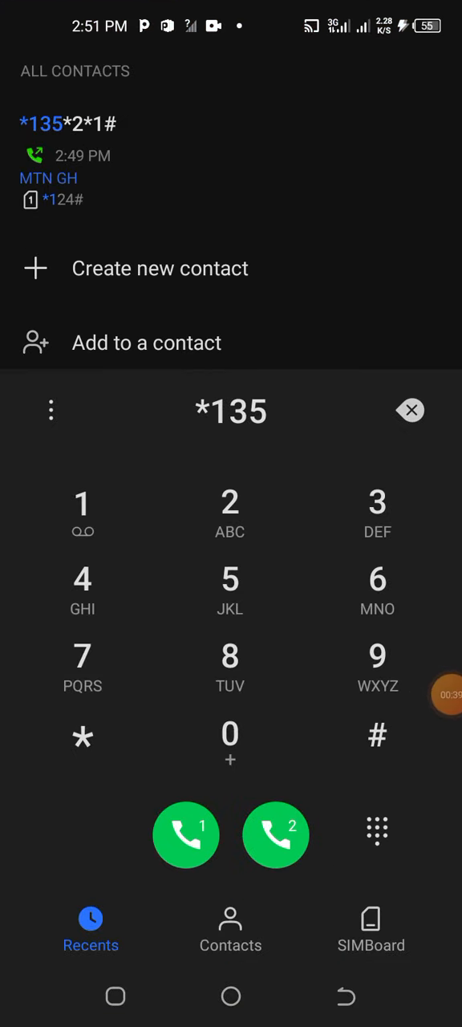
{"action": "left_click", "coordinate": [377, 735]}
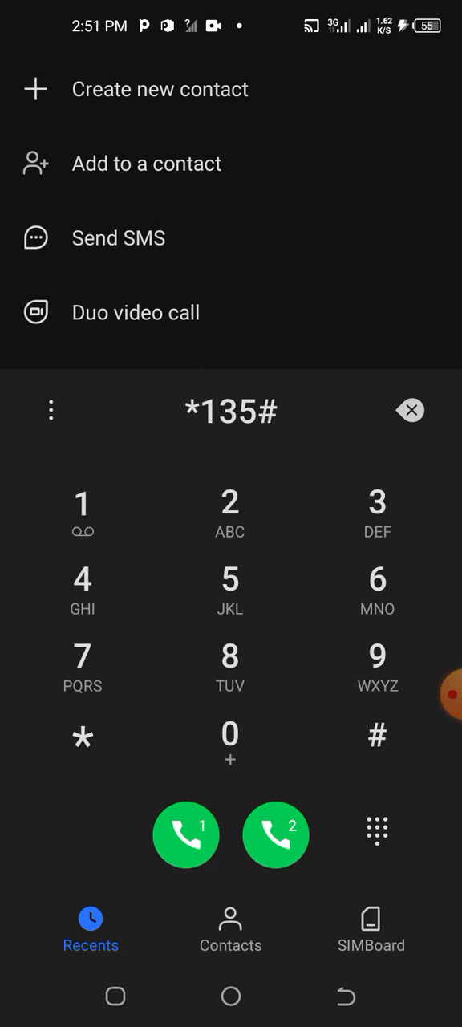
{"action": "left_click", "coordinate": [186, 835]}
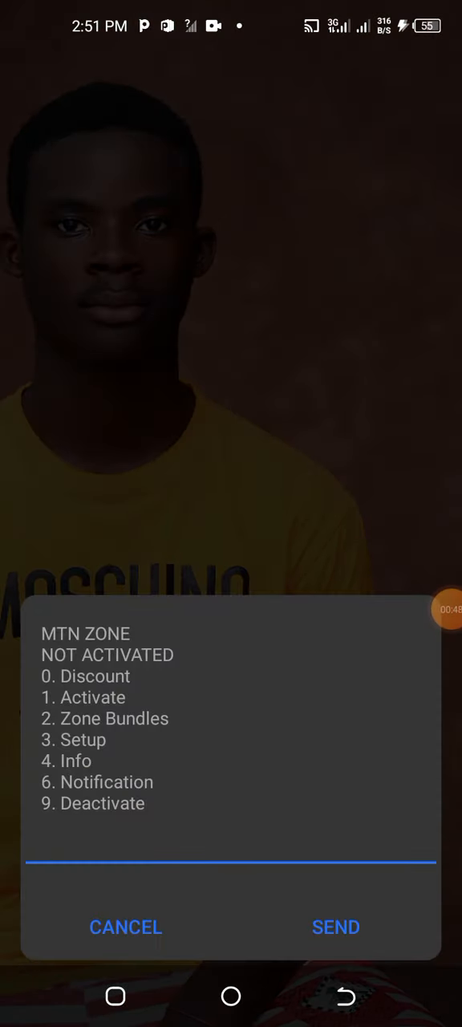
Step: Reply 1 (Activate) to the MTN Zone menu and dismiss the welcome message
{"action": "left_click", "coordinate": [231, 865]}
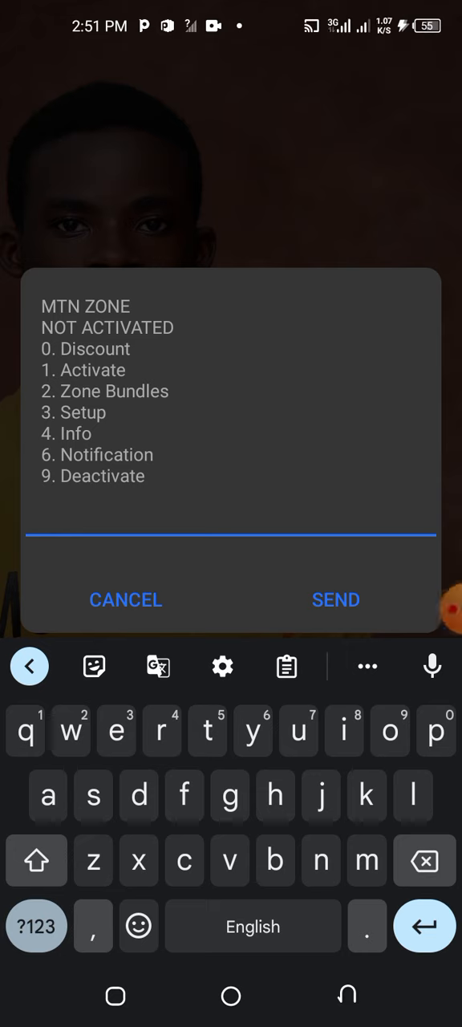
{"action": "left_click", "coordinate": [26, 732]}
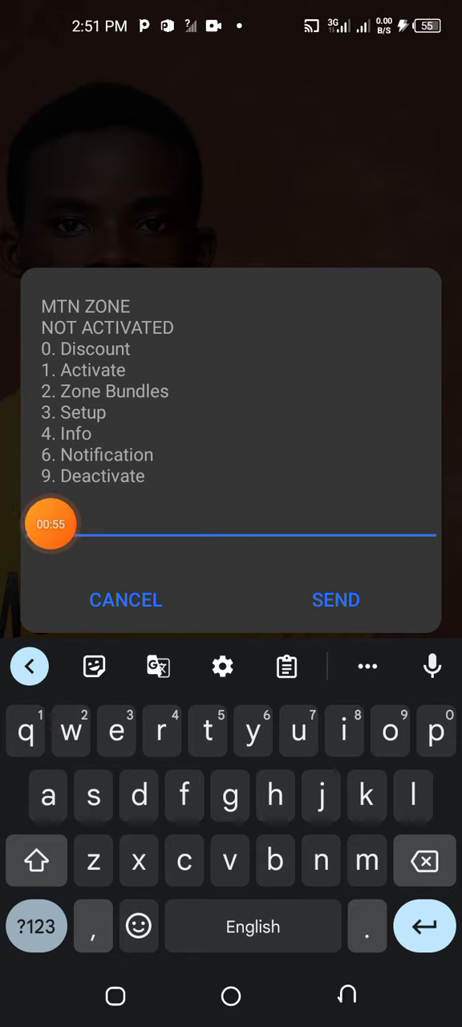
{"action": "left_click", "coordinate": [336, 600]}
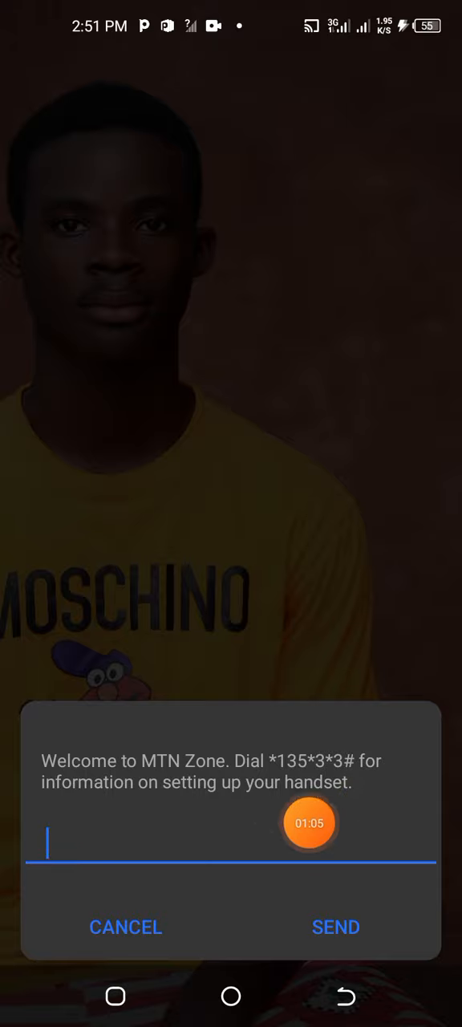
{"action": "left_click", "coordinate": [125, 927]}
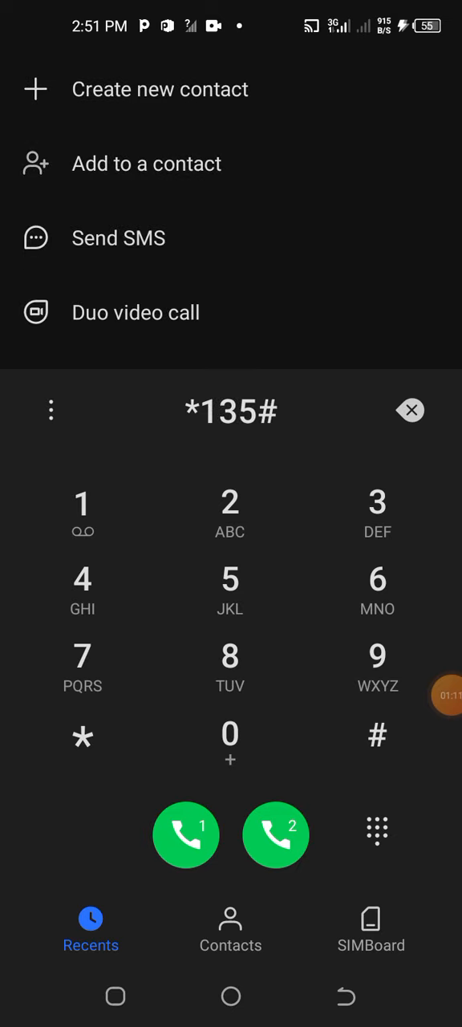
Step: Redial *135#, see MTN Zone reads ACTIVATED, and close the channel 50 discount note
{"action": "left_click", "coordinate": [186, 834]}
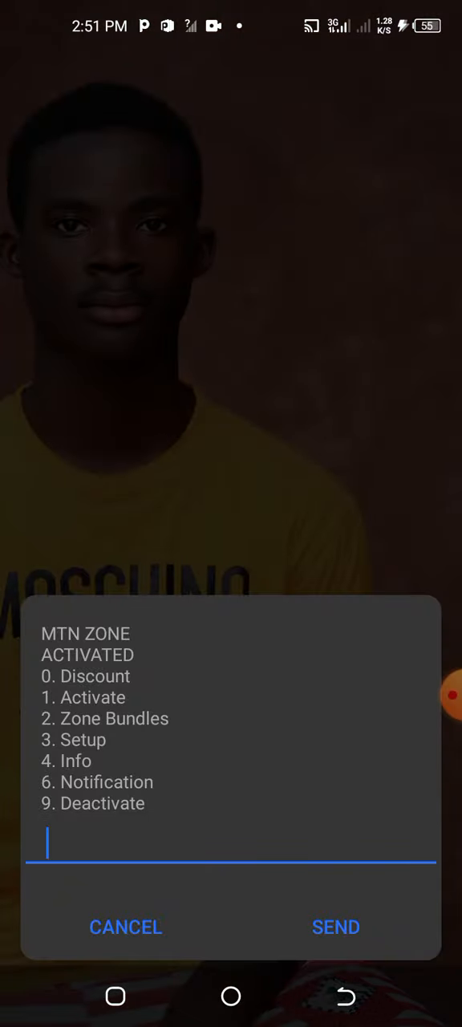
{"action": "left_click", "coordinate": [231, 843]}
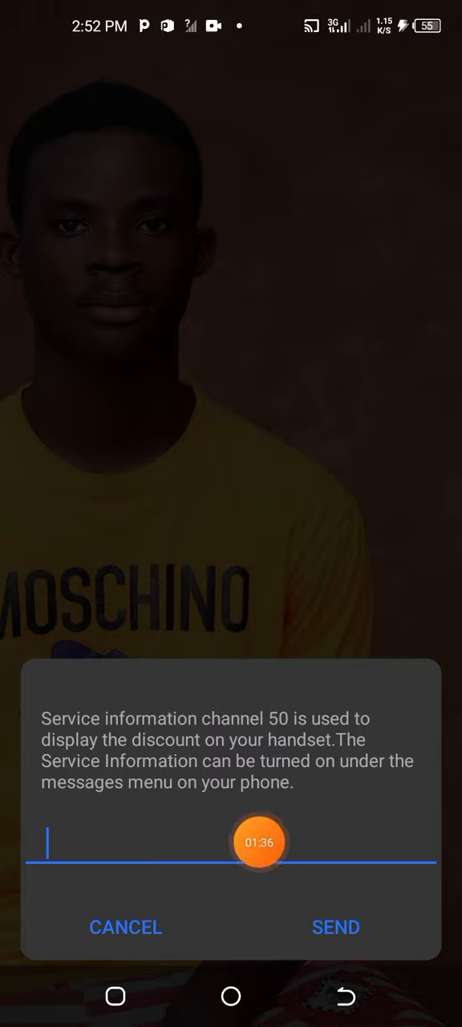
{"action": "left_click", "coordinate": [125, 927]}
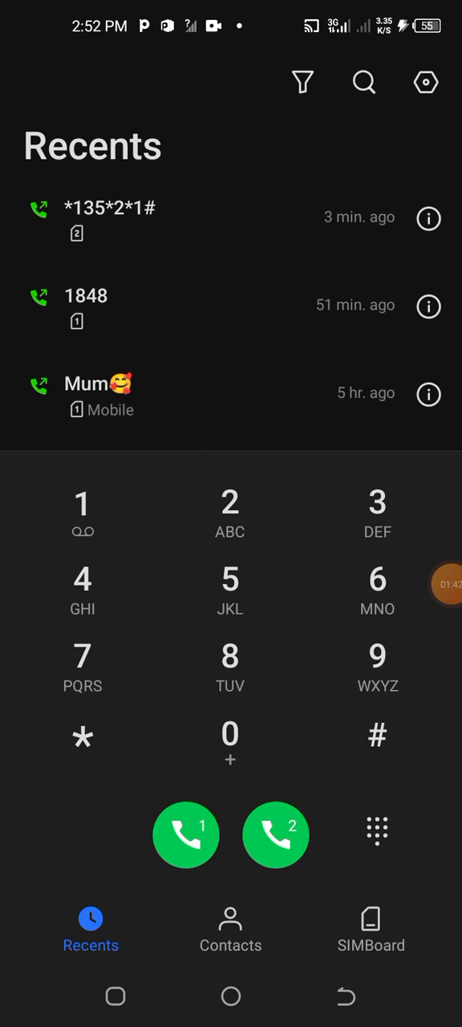
Step: Dial *135# and reply 2 to enter the Zone Bundles submenu
{"action": "left_click", "coordinate": [83, 736]}
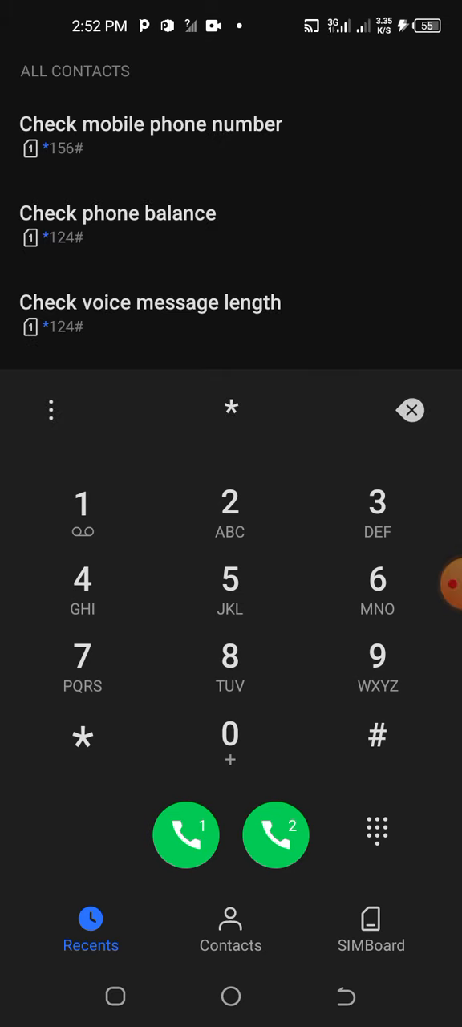
{"action": "left_click", "coordinate": [82, 504]}
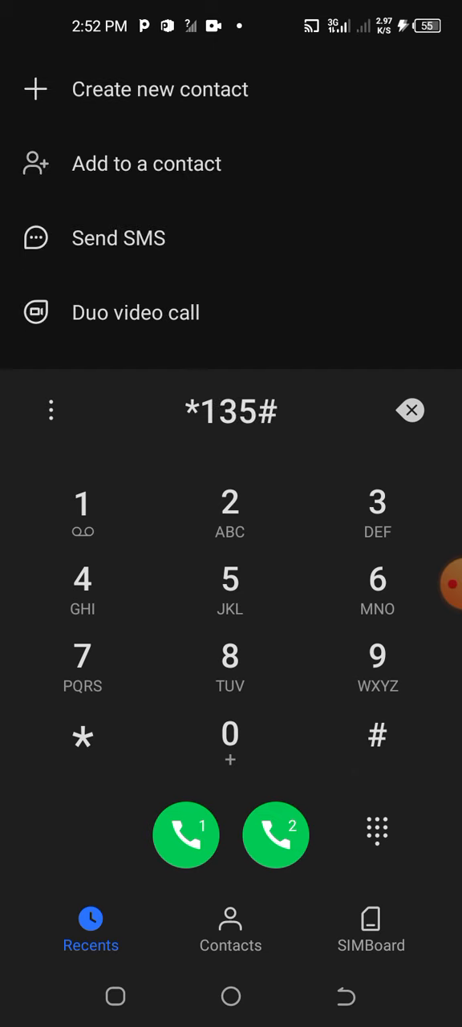
{"action": "left_click", "coordinate": [186, 834]}
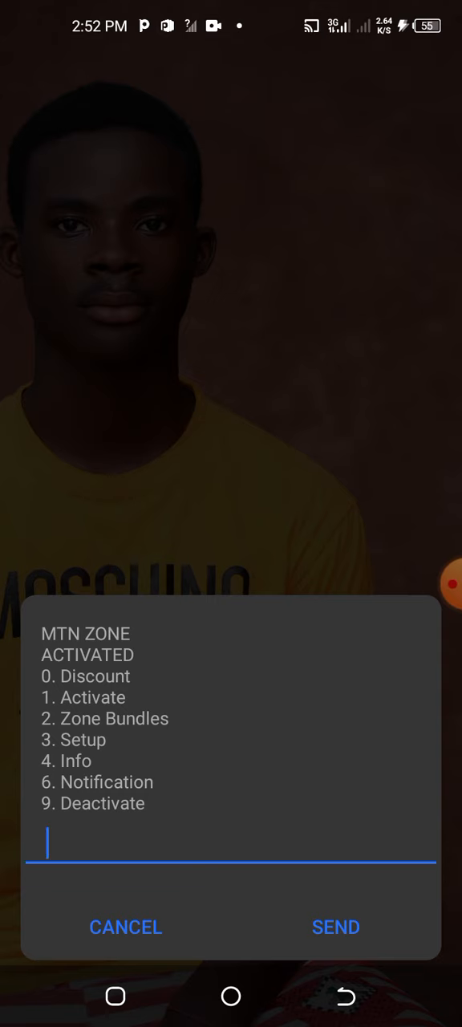
{"action": "left_click", "coordinate": [231, 844]}
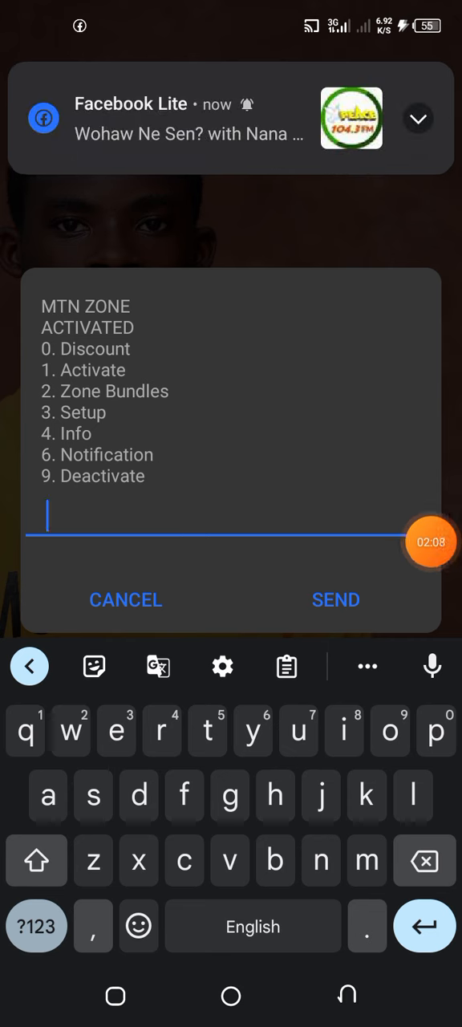
{"action": "type", "text": "2"}
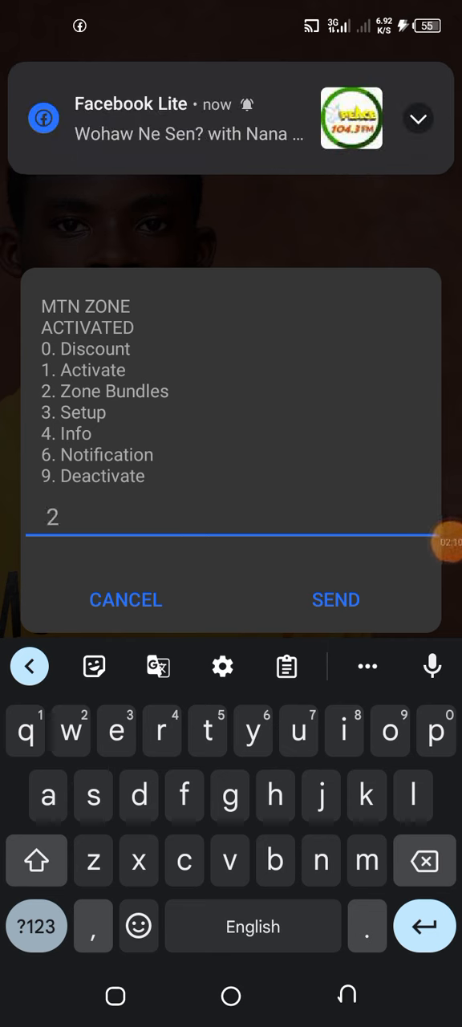
{"action": "left_click", "coordinate": [336, 600]}
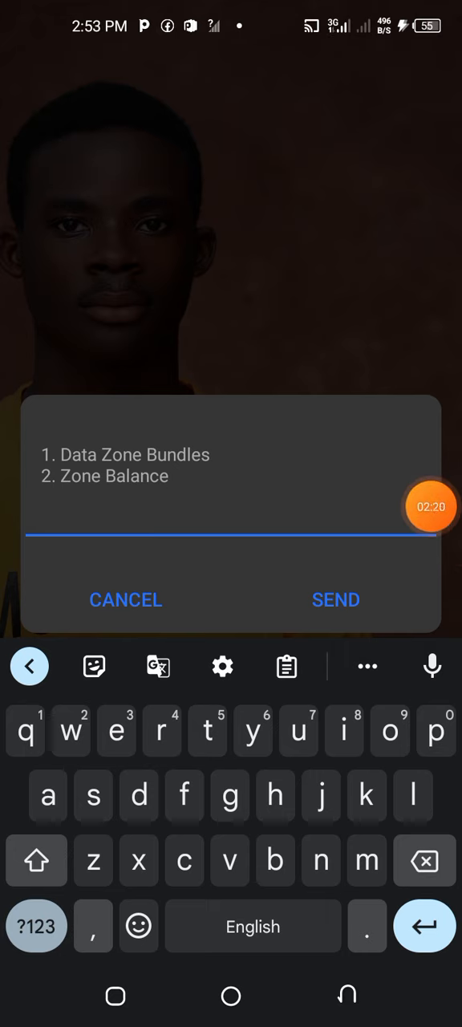
Step: Reply 1 to list the 1GB, 2GB and 5GB one-day Data Zone bundles
{"action": "type", "text": "1"}
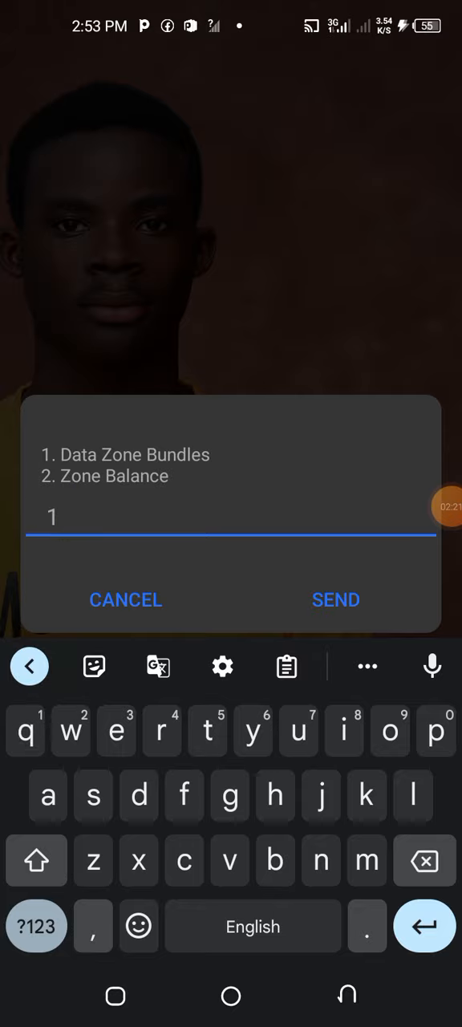
{"action": "left_click", "coordinate": [336, 600]}
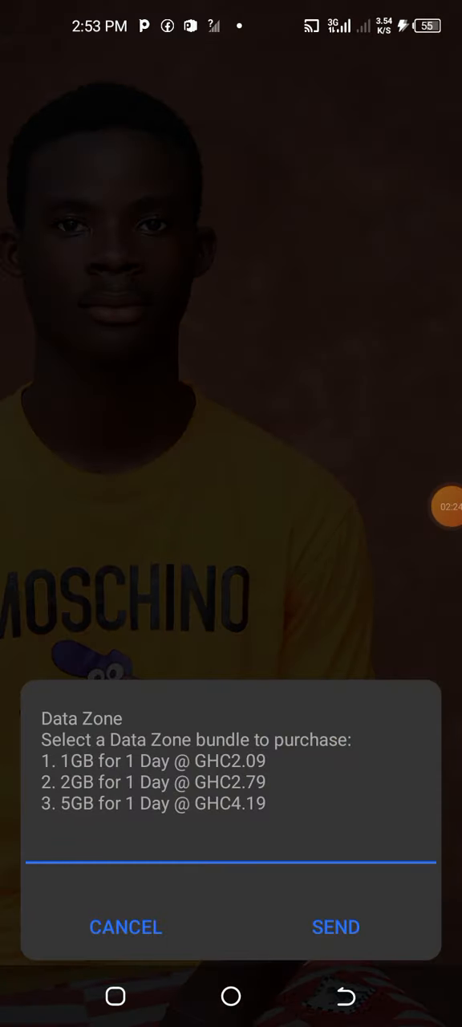
Step: Choose the 2GB one-day bundle for GHC2.79 and confirm with 1 (Yes)
{"action": "left_click", "coordinate": [231, 856]}
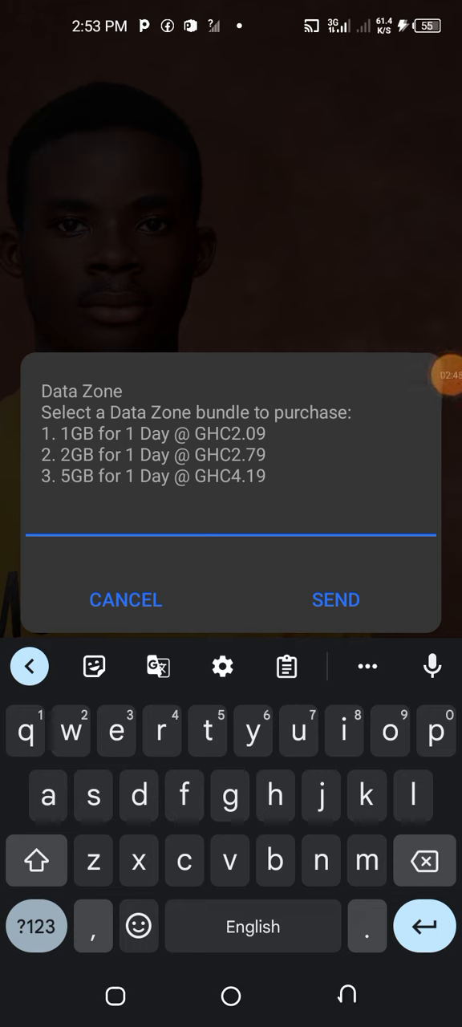
{"action": "type", "text": "2"}
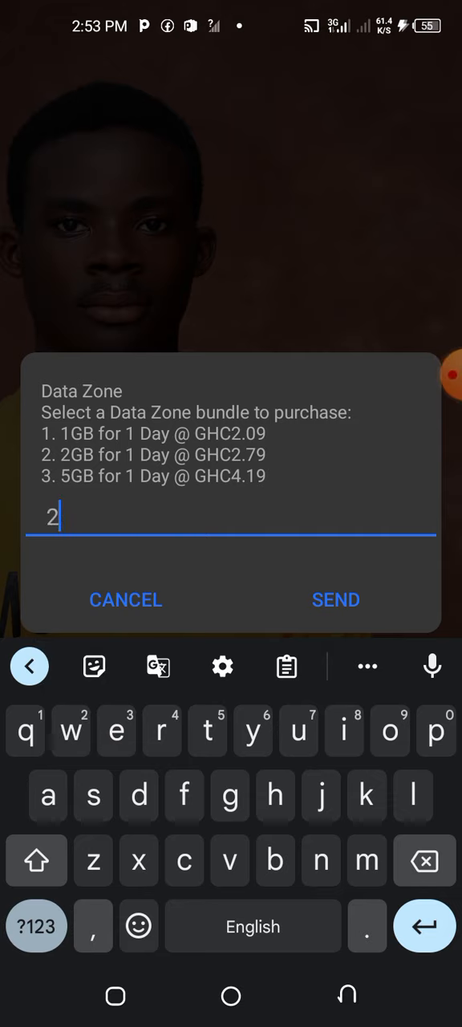
{"action": "left_click", "coordinate": [336, 601]}
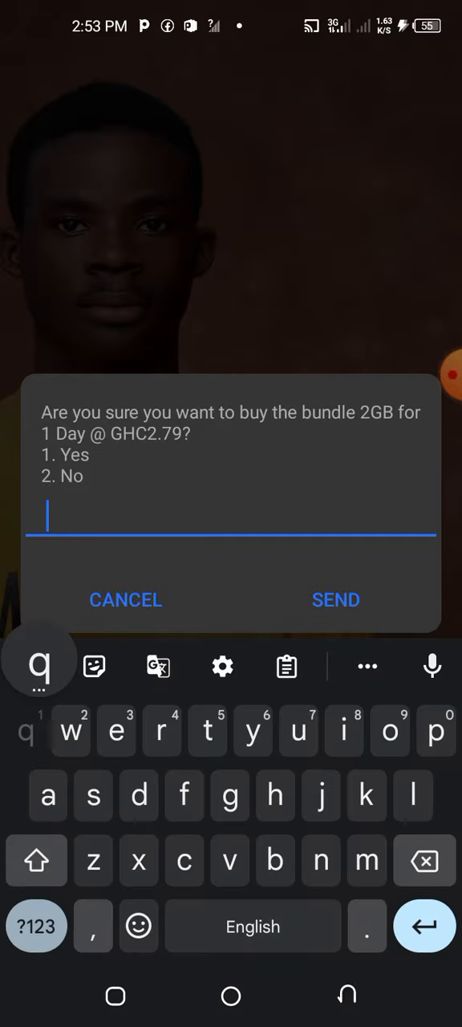
{"action": "left_click", "coordinate": [336, 600]}
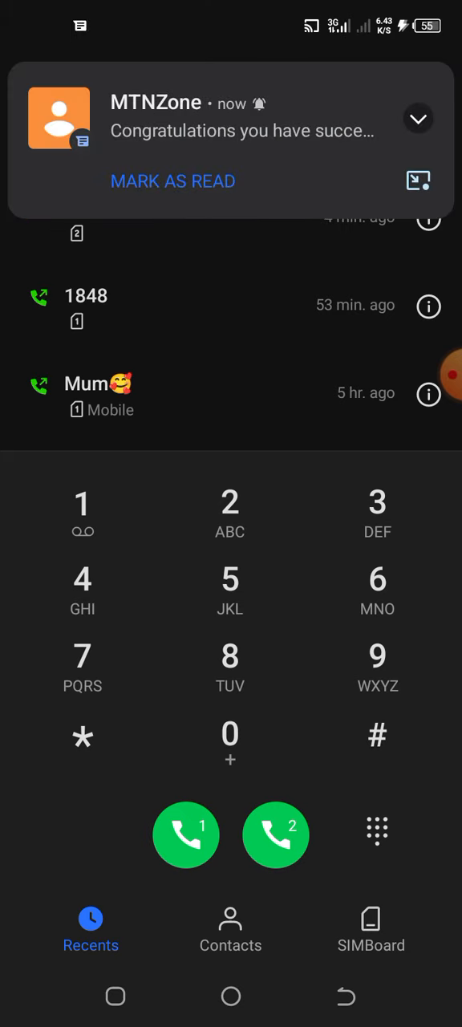
Step: Dial *135# and reply 2 to enter the Zone Bundles submenu
{"action": "left_click", "coordinate": [84, 737]}
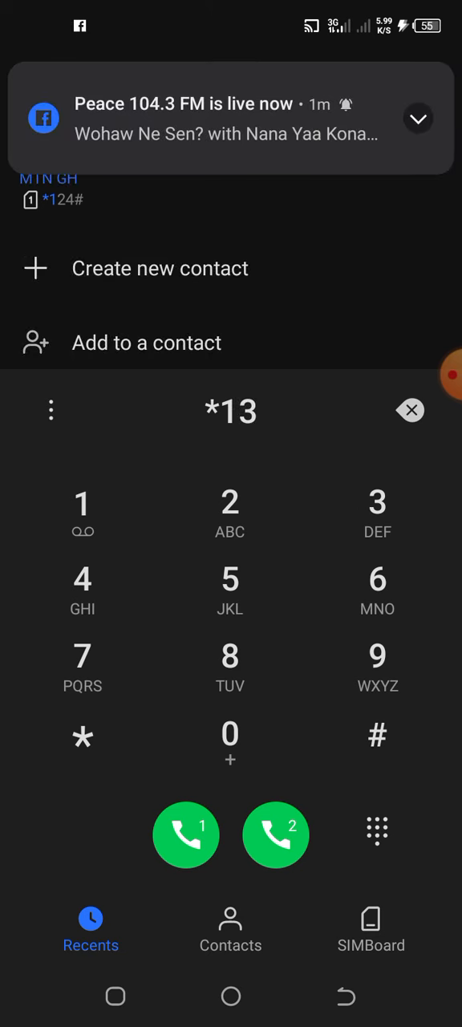
{"action": "left_click", "coordinate": [377, 735]}
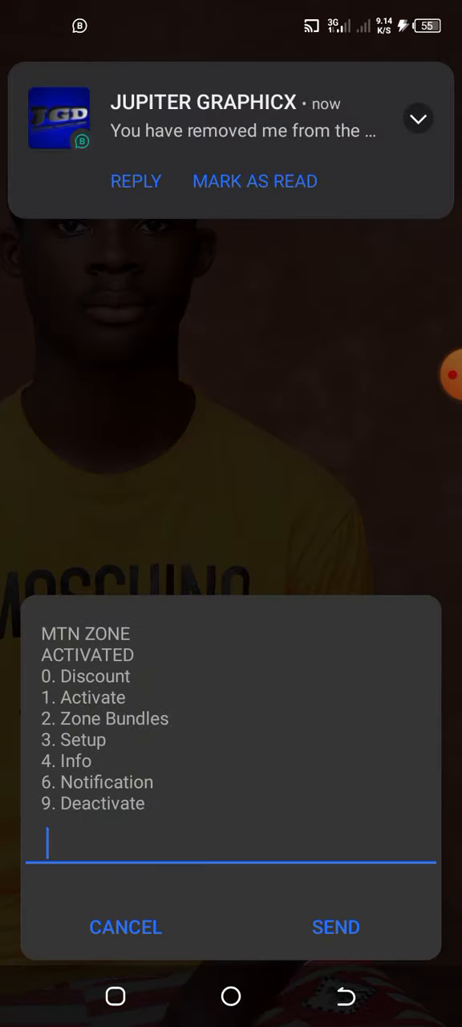
{"action": "left_click", "coordinate": [231, 843]}
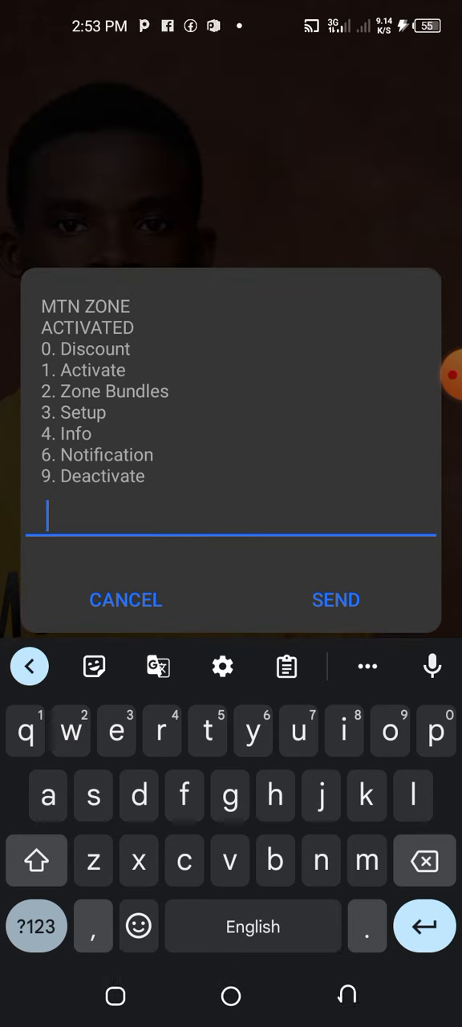
{"action": "left_click", "coordinate": [70, 730]}
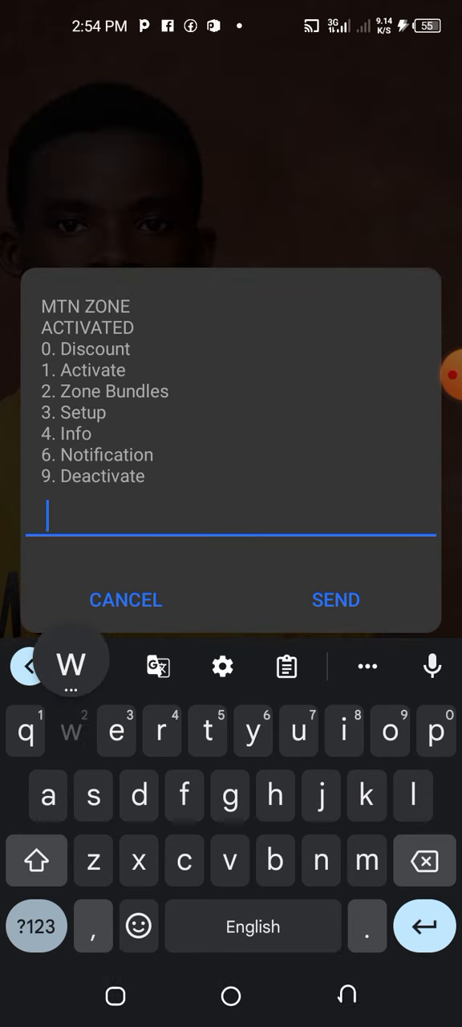
{"action": "left_click", "coordinate": [336, 600]}
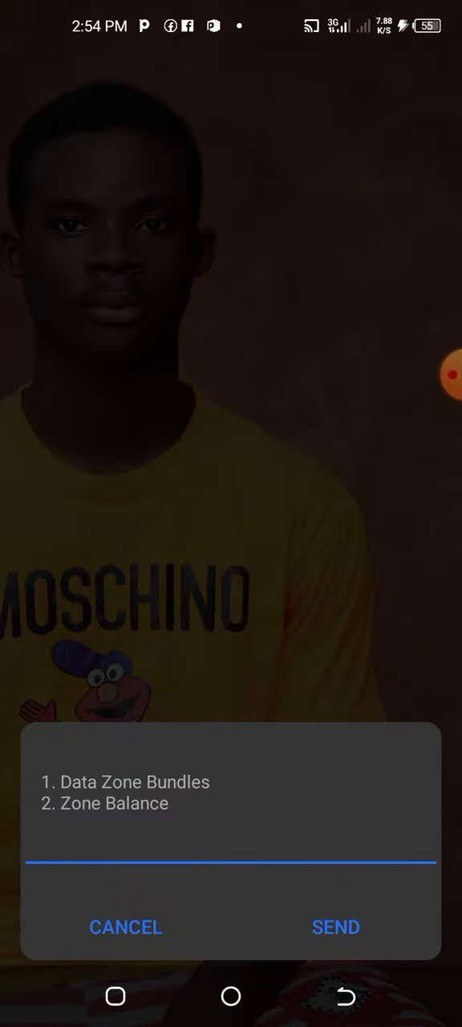
Step: Reply 2 for Zone Balance, showing 2.0 GB remaining of the 2.0 GB bundle
{"action": "left_click", "coordinate": [231, 863]}
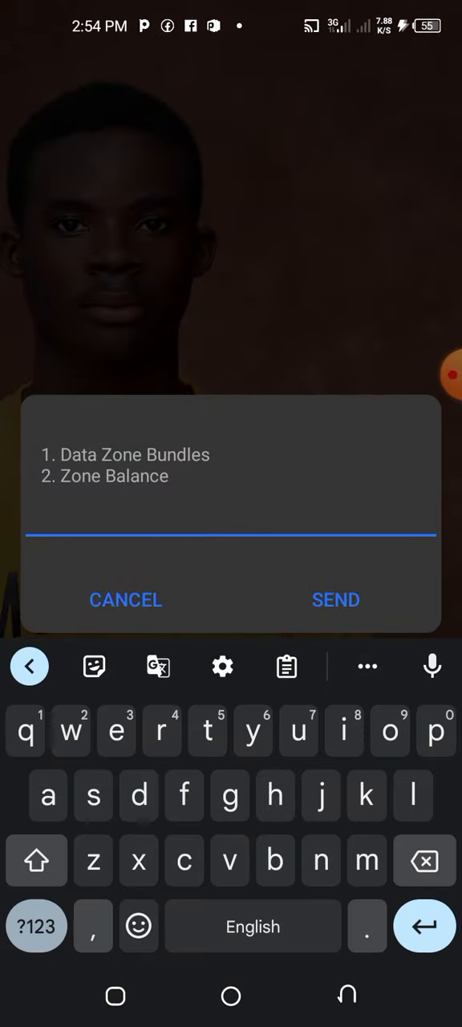
{"action": "type", "text": "2"}
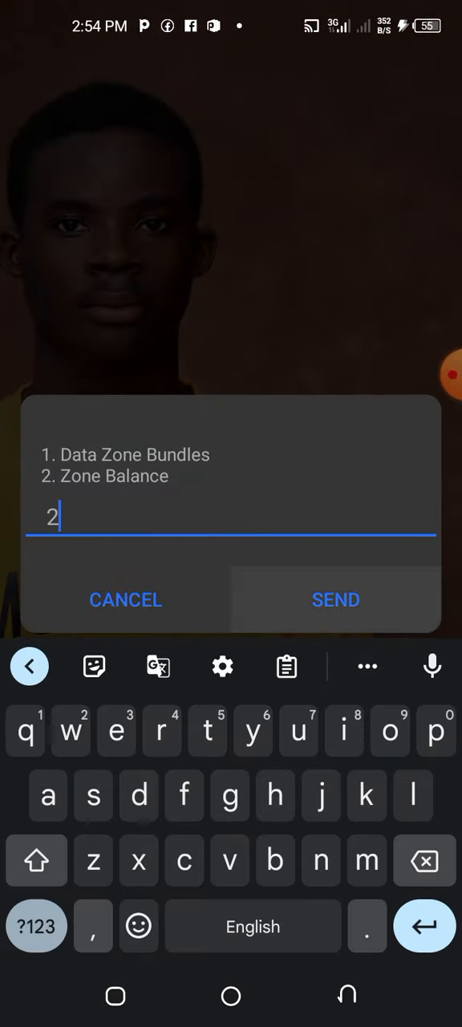
{"action": "left_click", "coordinate": [335, 600]}
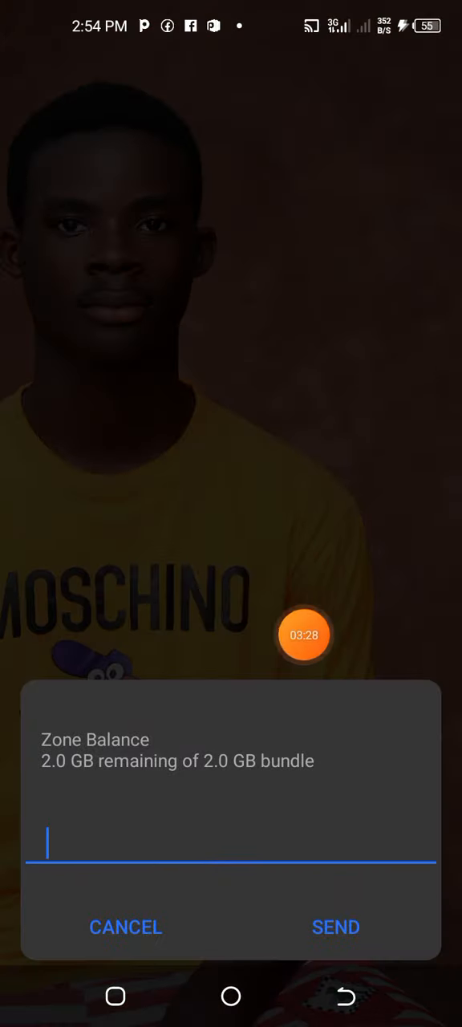